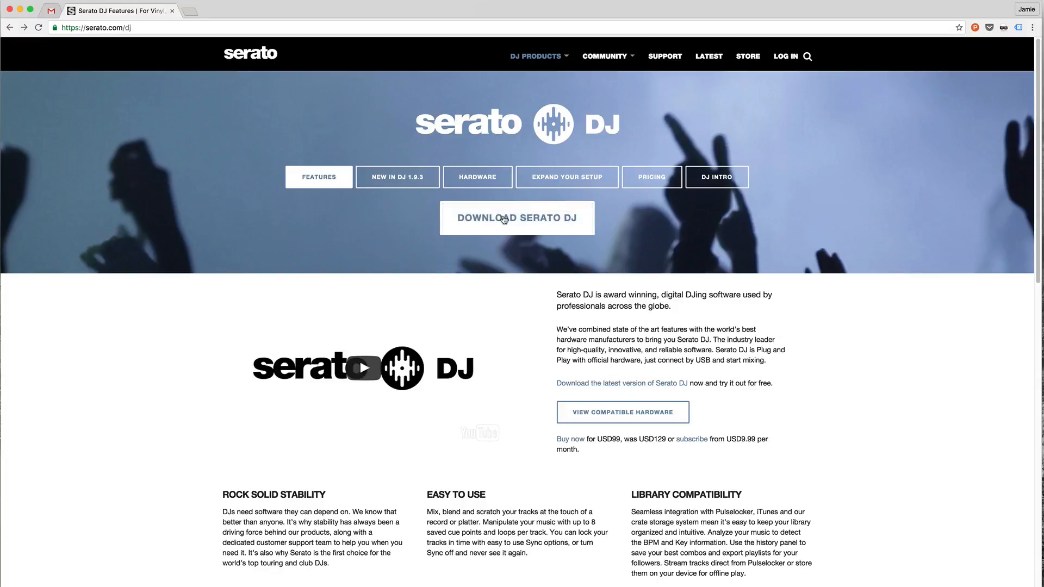
# Reach the Serato DJ 1.9.3 downloads page and request the Mac installer
pyautogui.click(517, 218)
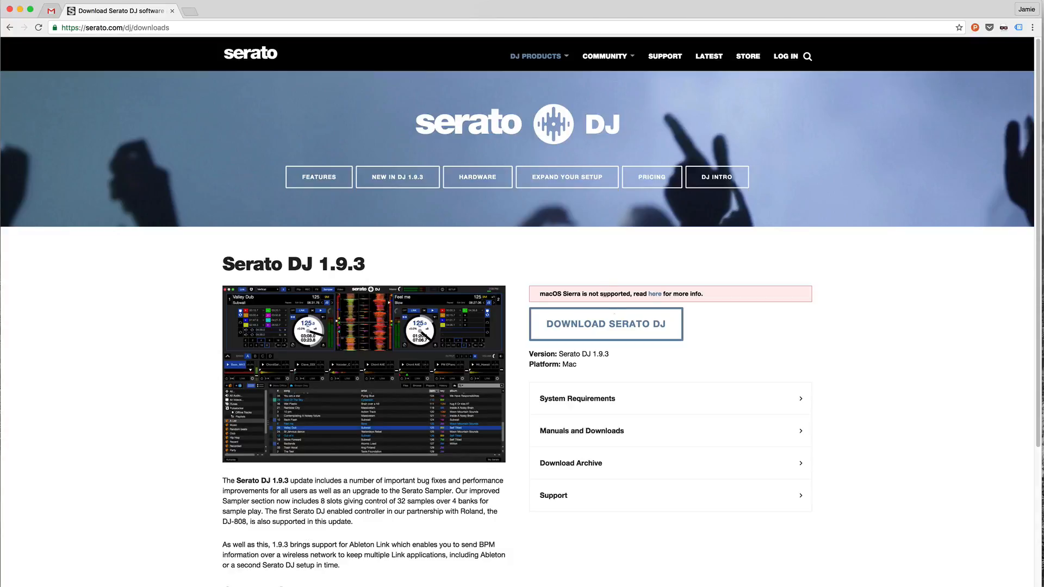
pyautogui.click(605, 324)
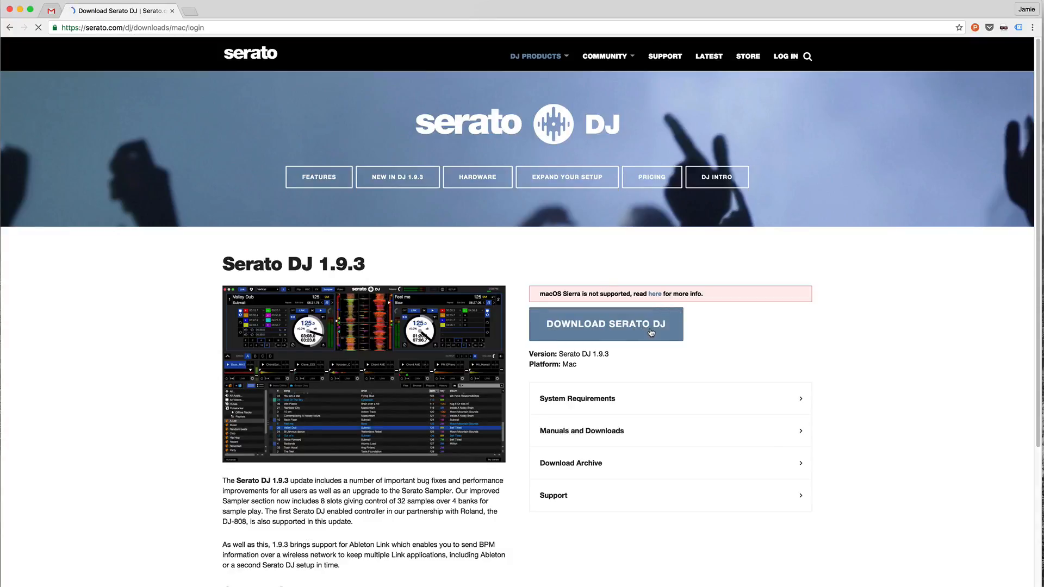
# Register with the suggested 'jamie' email, pass the robot check, and decline newsletters
pyautogui.click(606, 324)
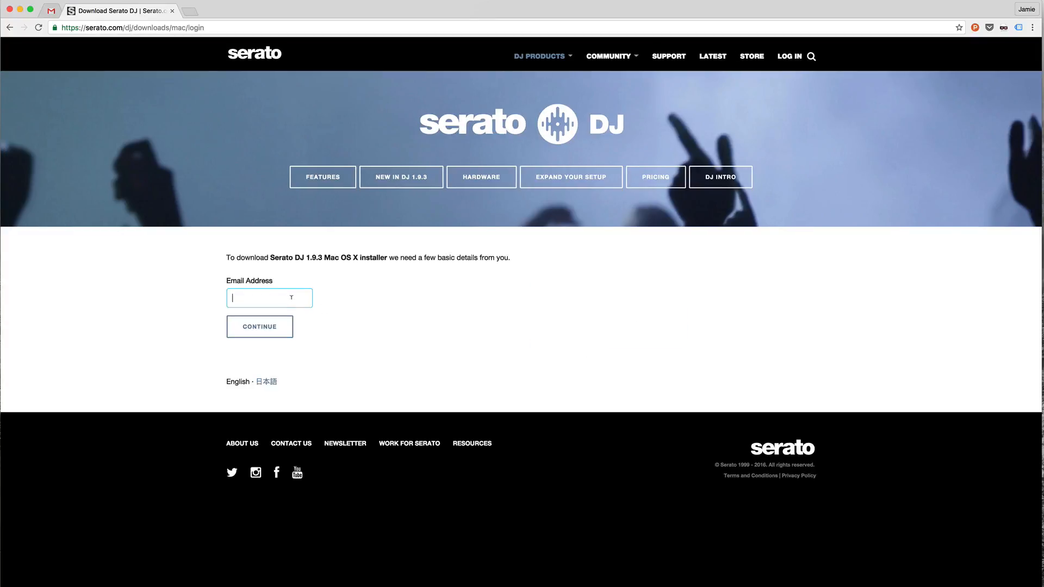
pyautogui.write('jamie')
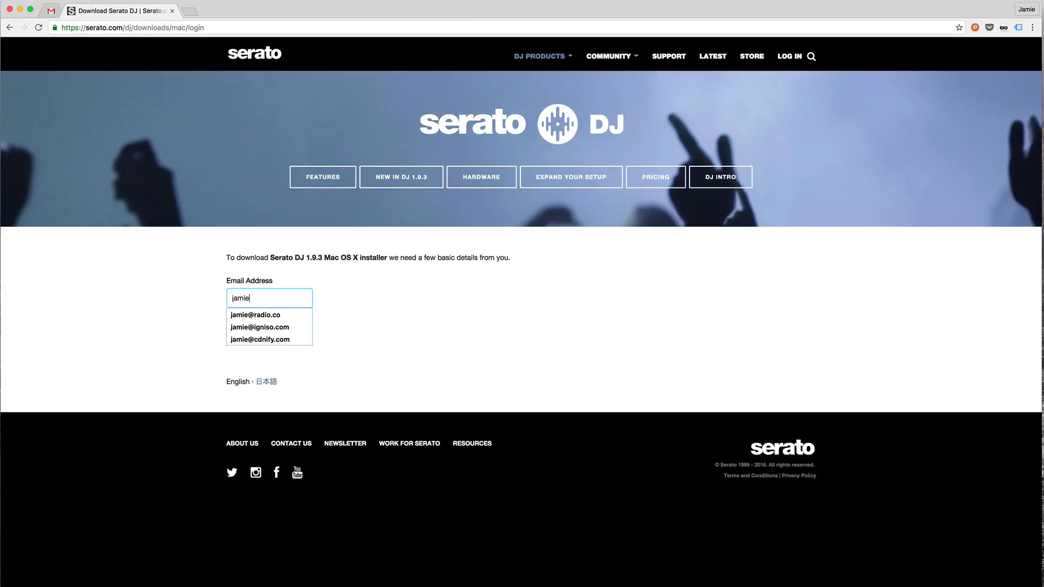
pyautogui.click(255, 315)
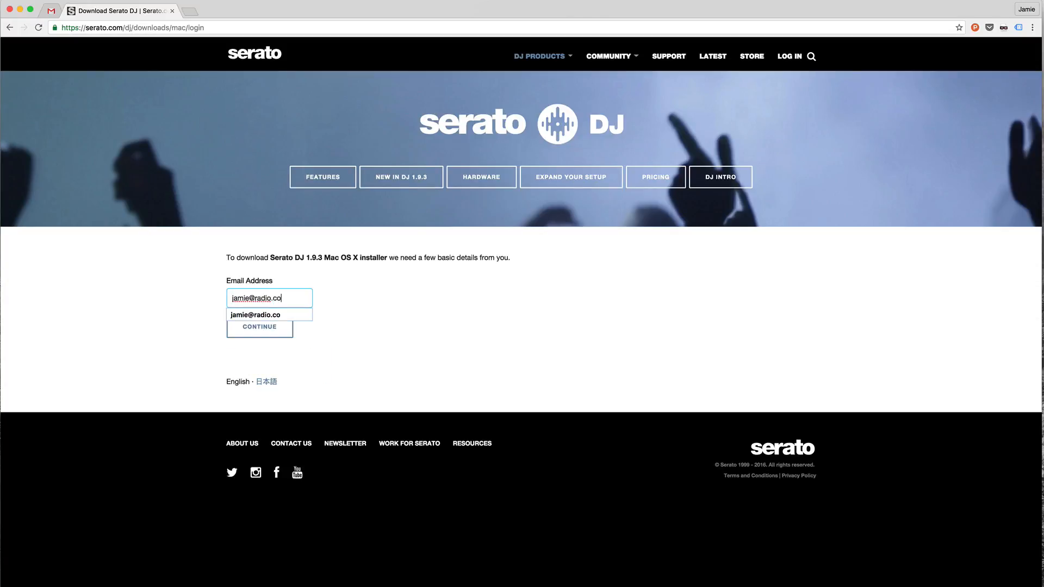
pyautogui.click(259, 327)
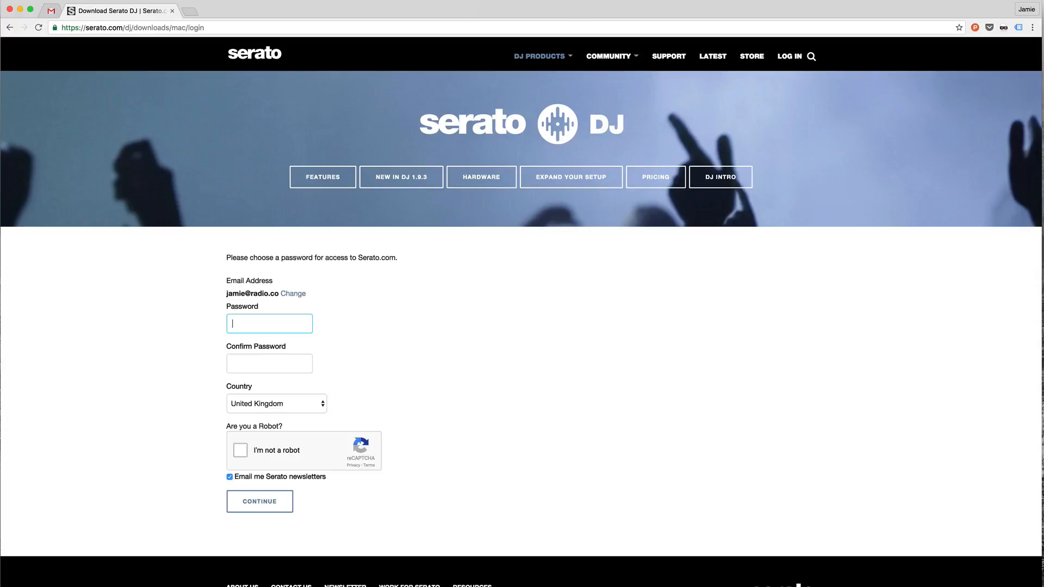
pyautogui.moveTo(388, 275)
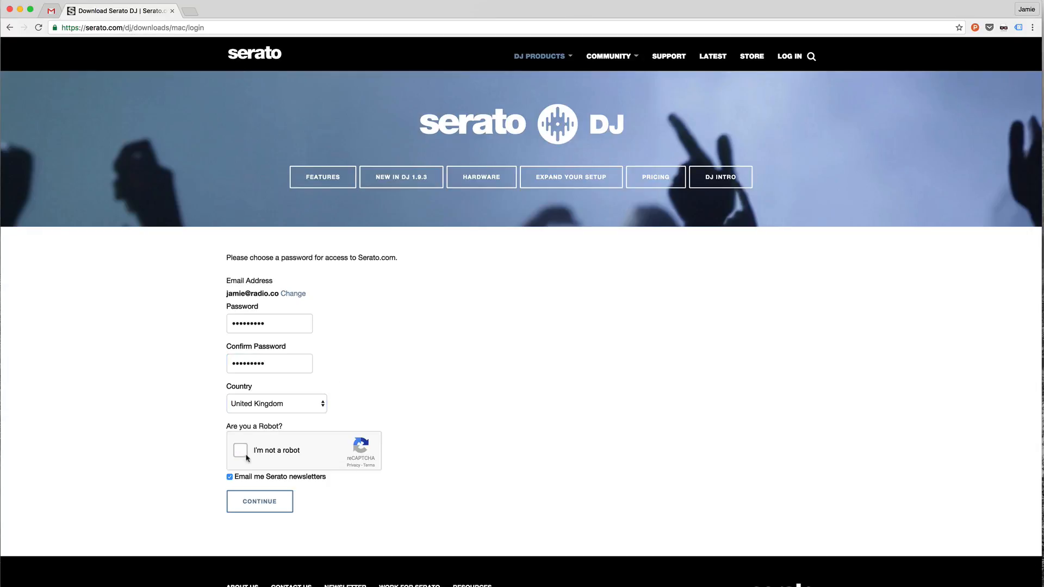
pyautogui.click(241, 451)
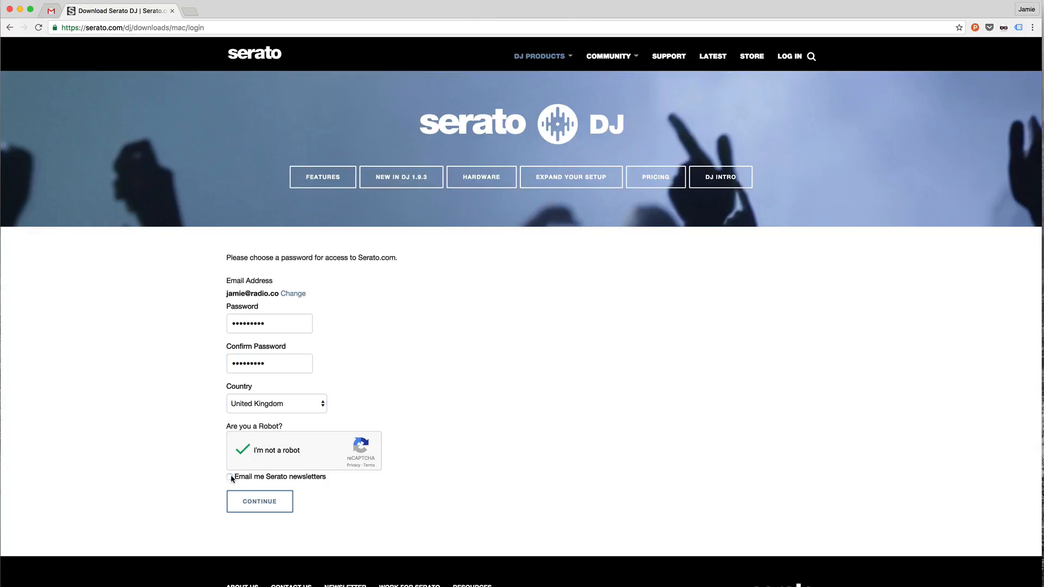
pyautogui.click(260, 501)
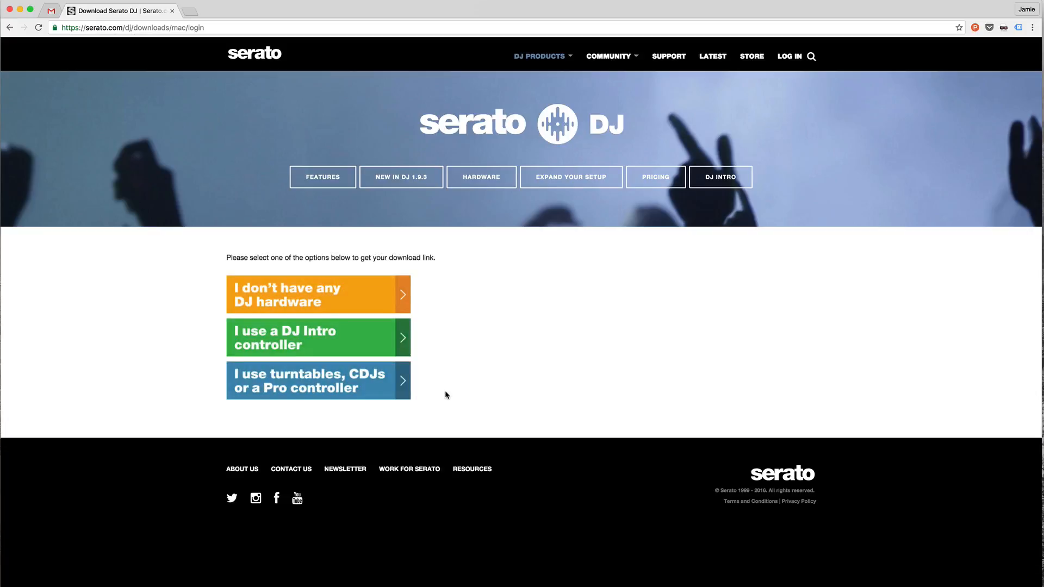
pyautogui.moveTo(454, 297)
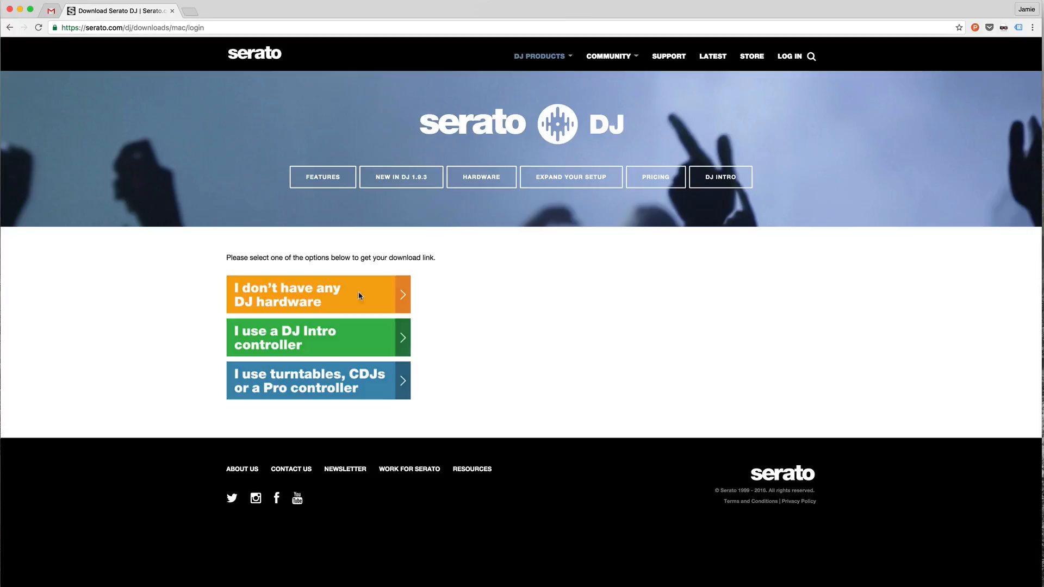
# Choose 'I don't have any DJ hardware' to get the download link emailed
pyautogui.click(317, 294)
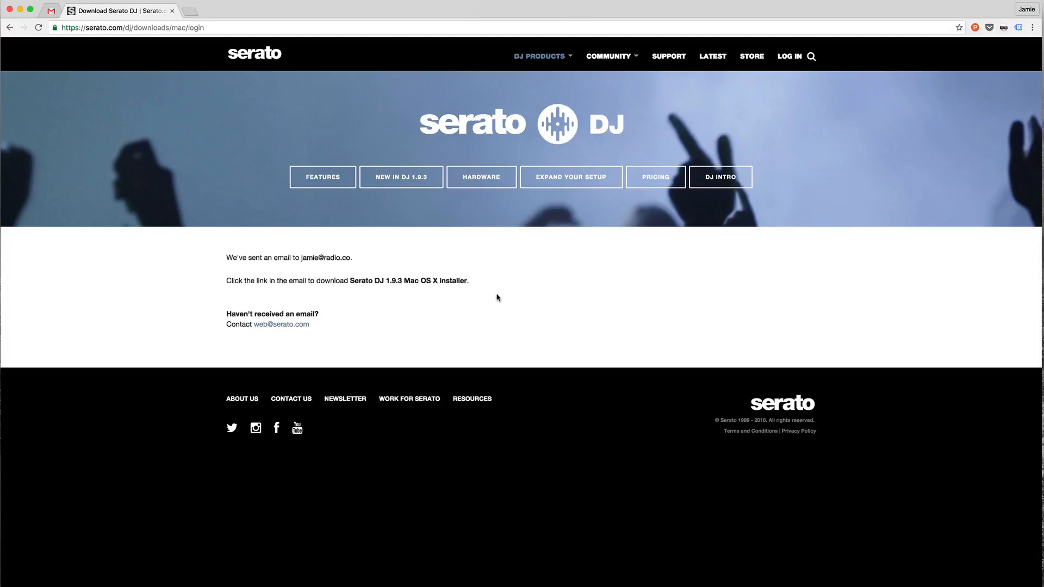
pyautogui.moveTo(494, 297)
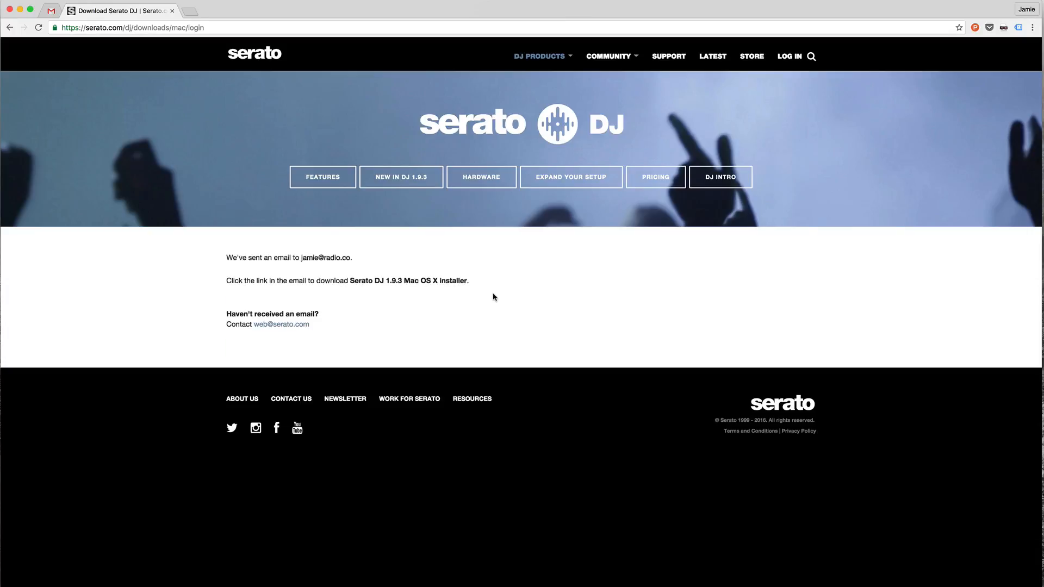
pyautogui.moveTo(488, 296)
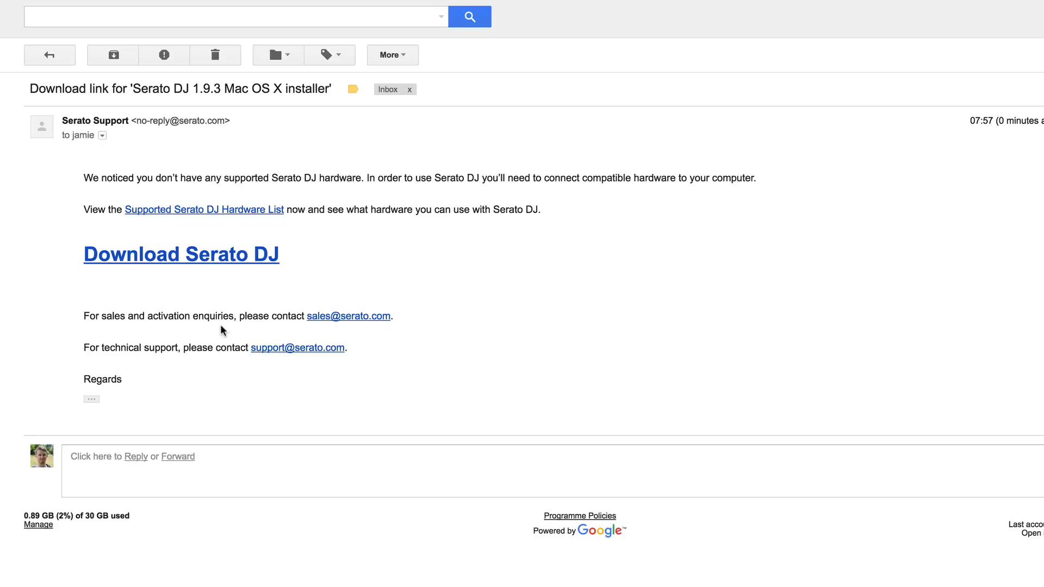
pyautogui.moveTo(194, 260)
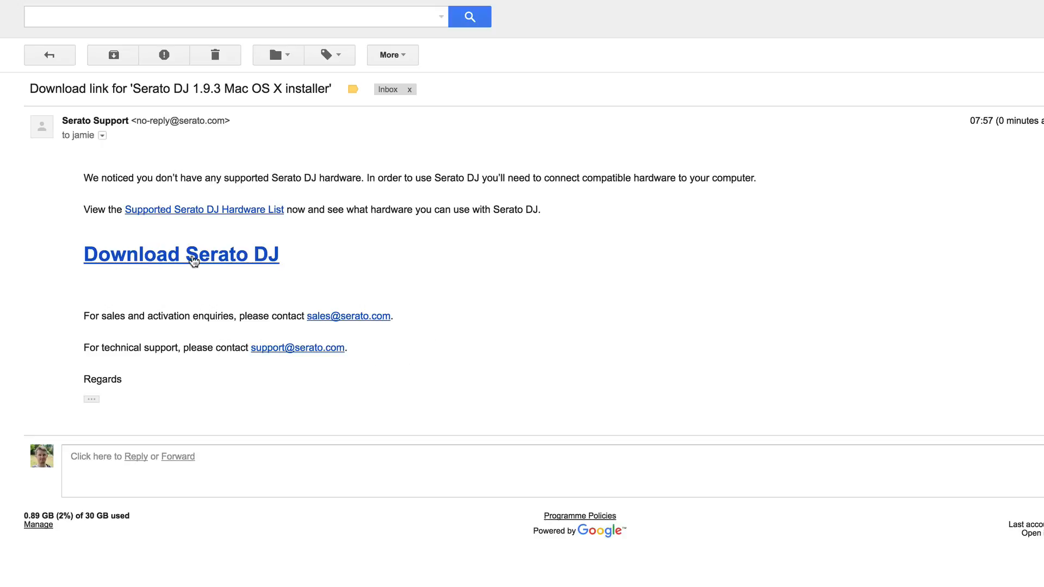
# Download the Serato DJ 1.9.3 dmg from the Gmail link, open it, and agree to the licence
pyautogui.click(194, 255)
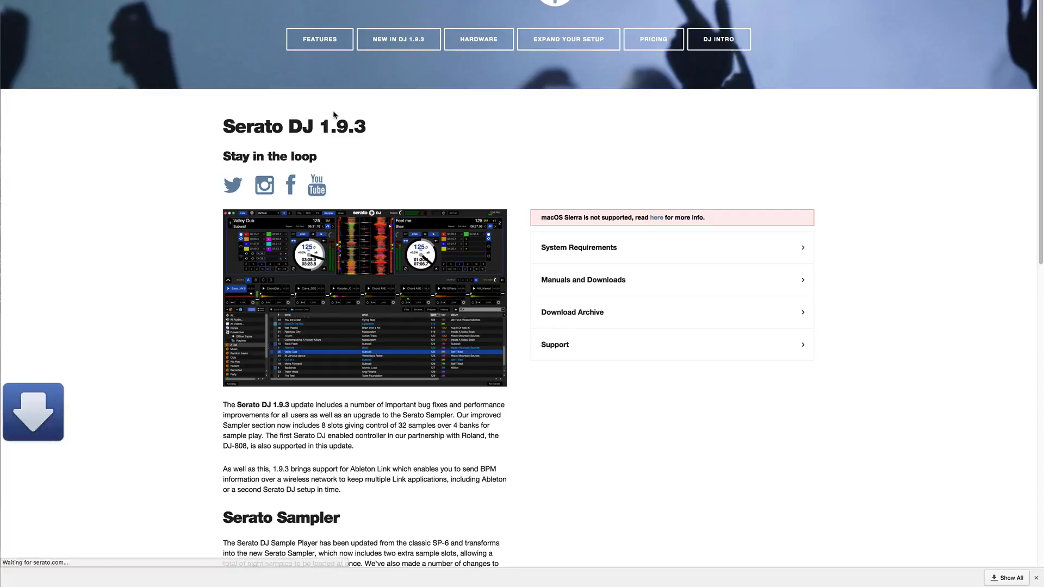
pyautogui.click(31, 428)
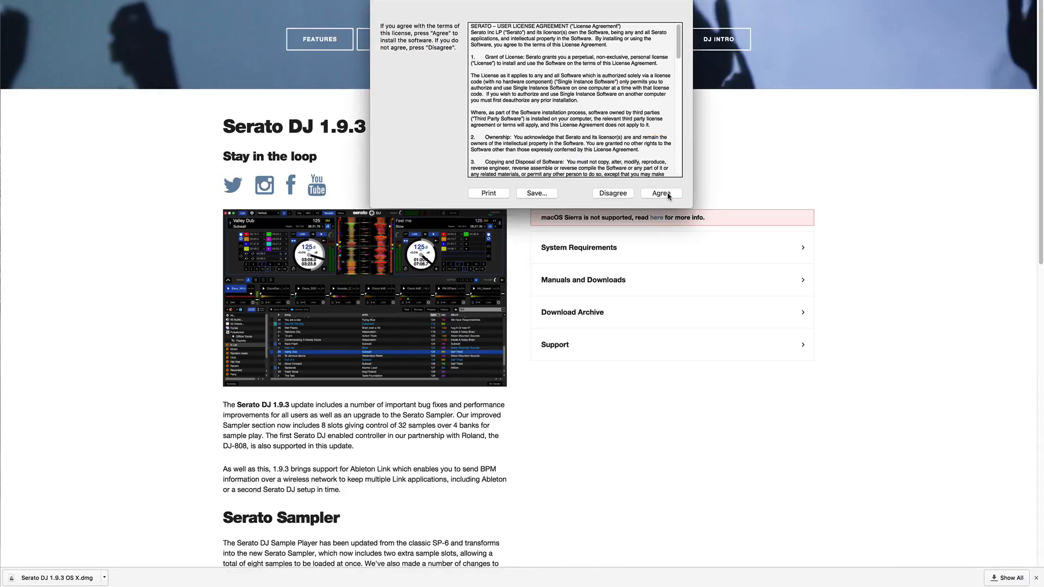
pyautogui.click(661, 192)
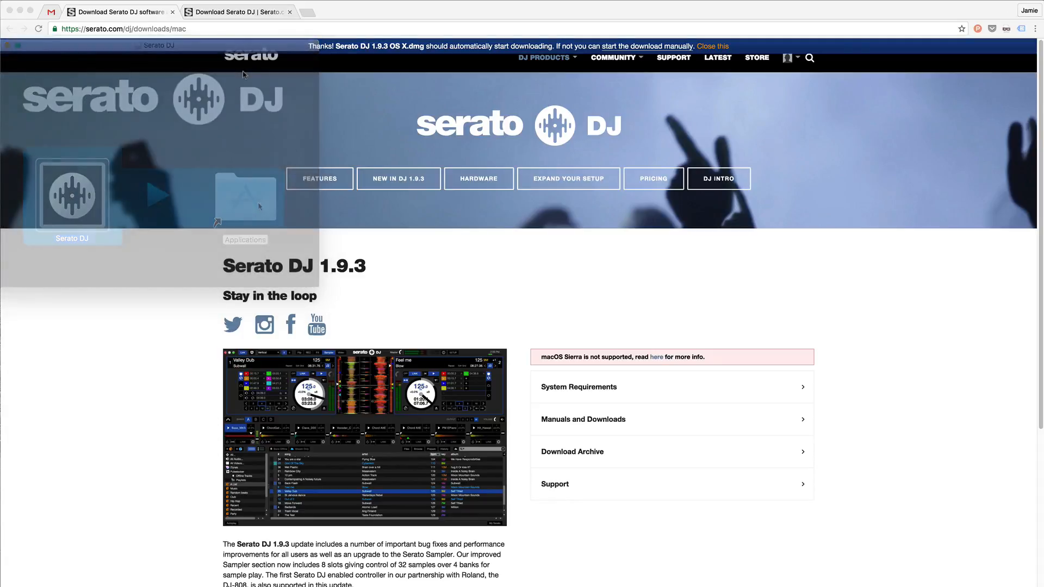
# Launch Serato DJ from Alfred by typing 'S'
pyautogui.write('S')
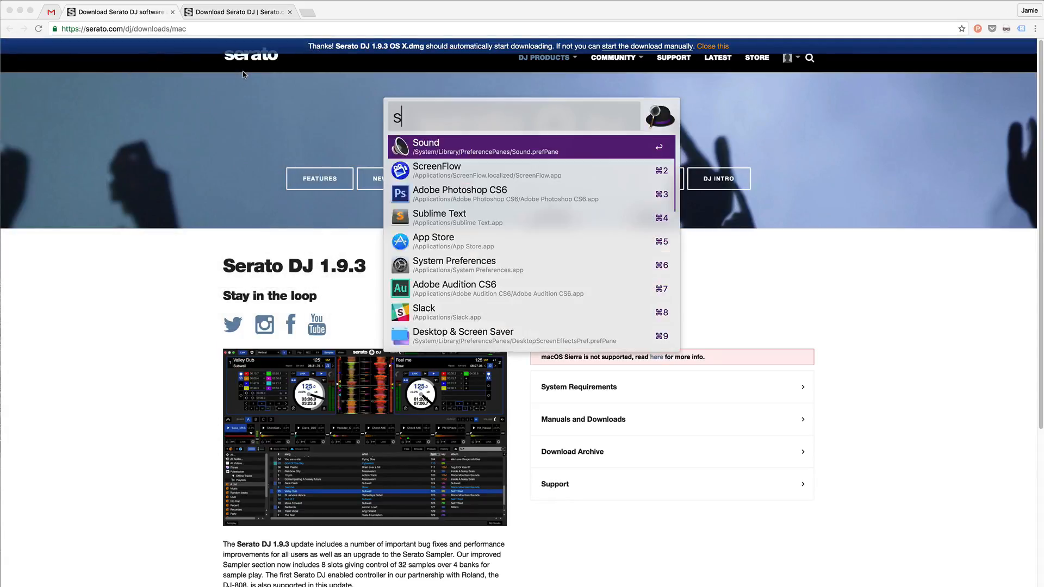
pyautogui.press('Escape')
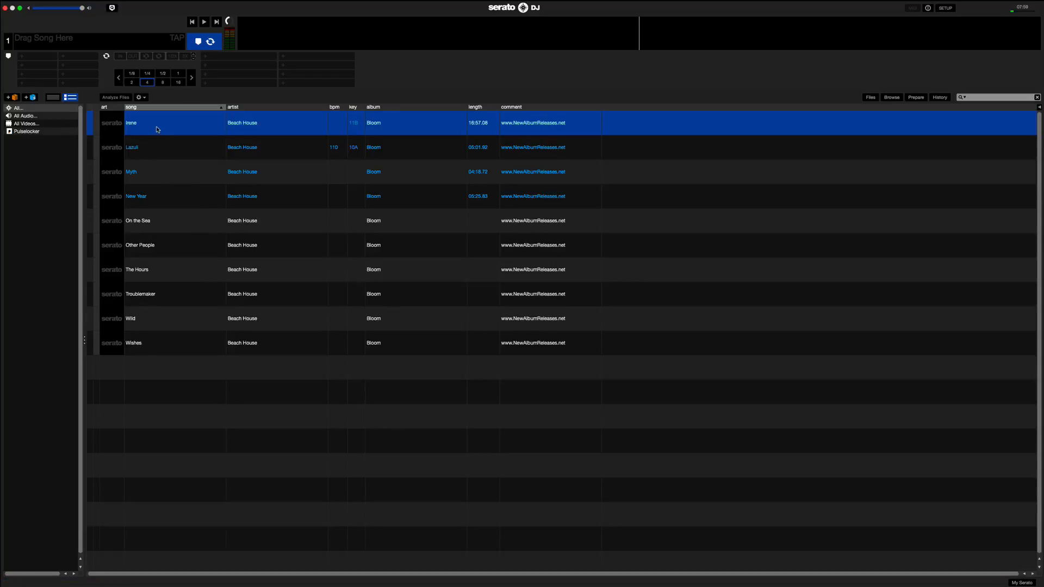
pyautogui.moveTo(157, 131)
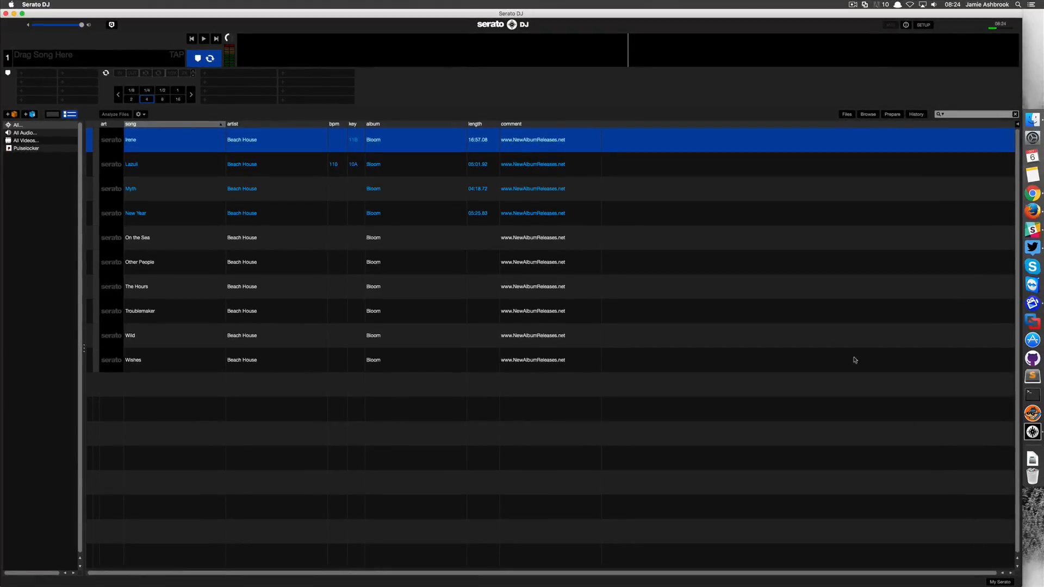
# Add Diamond Dogs.mp3 from Music > Best of Bowie > Best of Bowie CD 1 and load it onto a deck
pyautogui.click(846, 114)
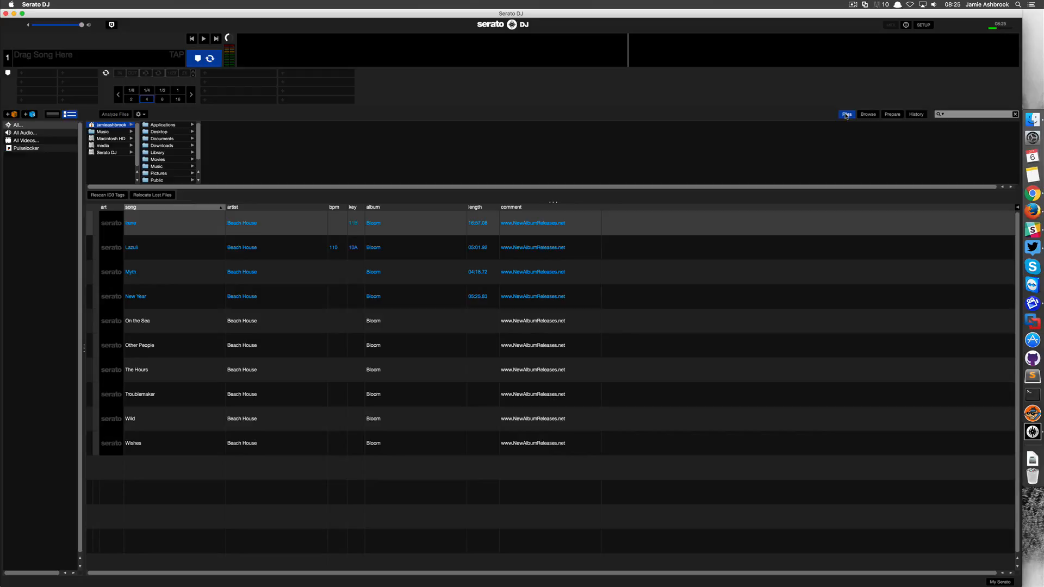
pyautogui.click(102, 131)
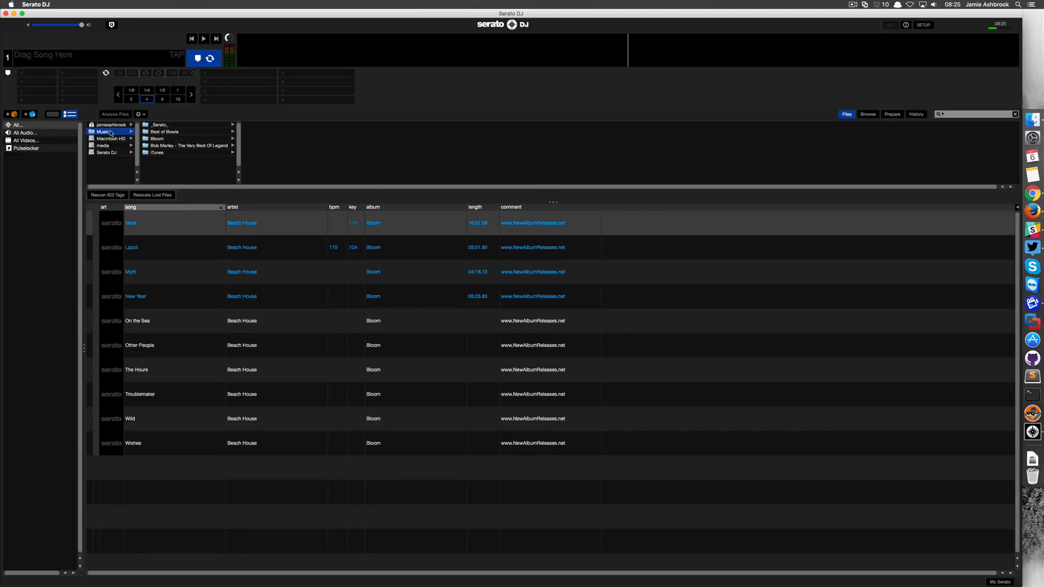
pyautogui.click(166, 131)
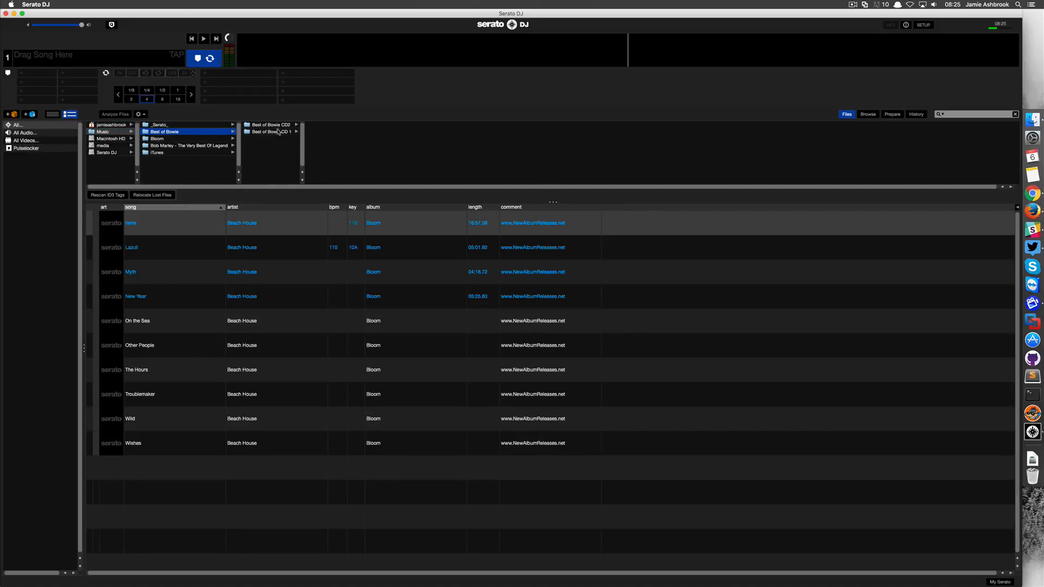
pyautogui.click(272, 131)
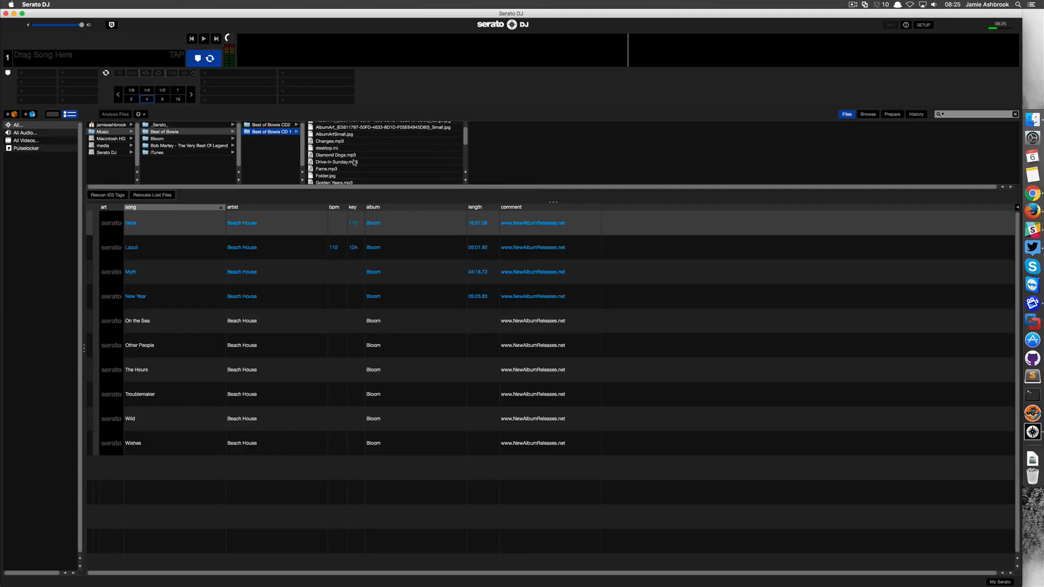
pyautogui.click(336, 161)
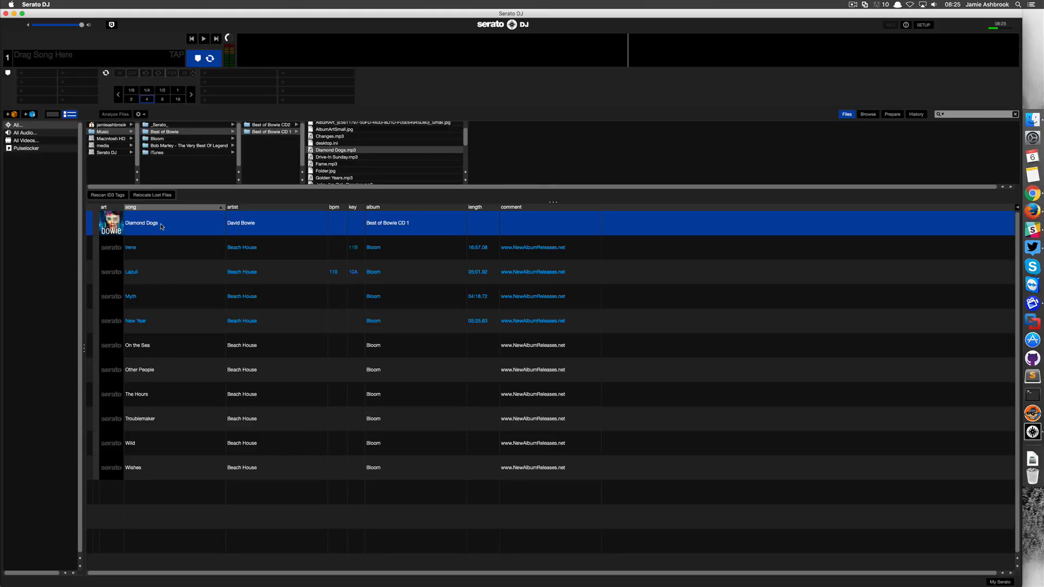
pyautogui.doubleClick(142, 223)
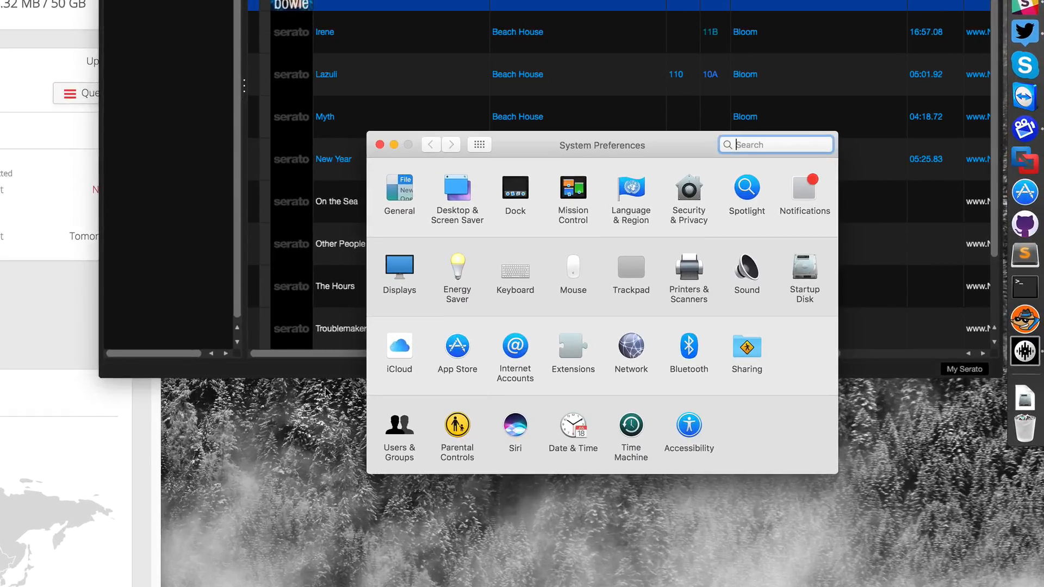
# Set the Sound output device to Multi-Output Device, checking the Input tab too
pyautogui.click(746, 266)
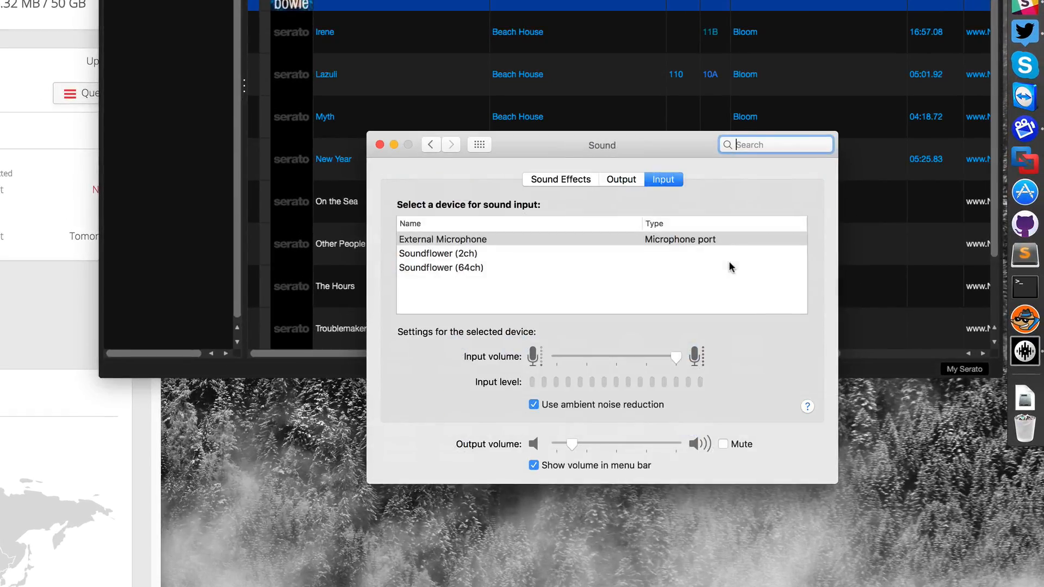
pyautogui.click(621, 180)
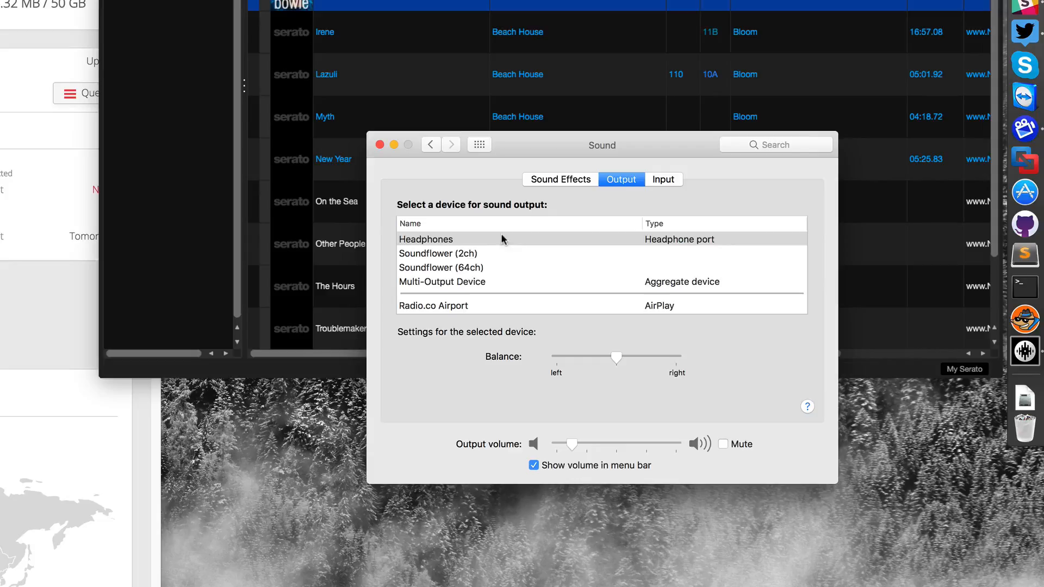
pyautogui.click(442, 282)
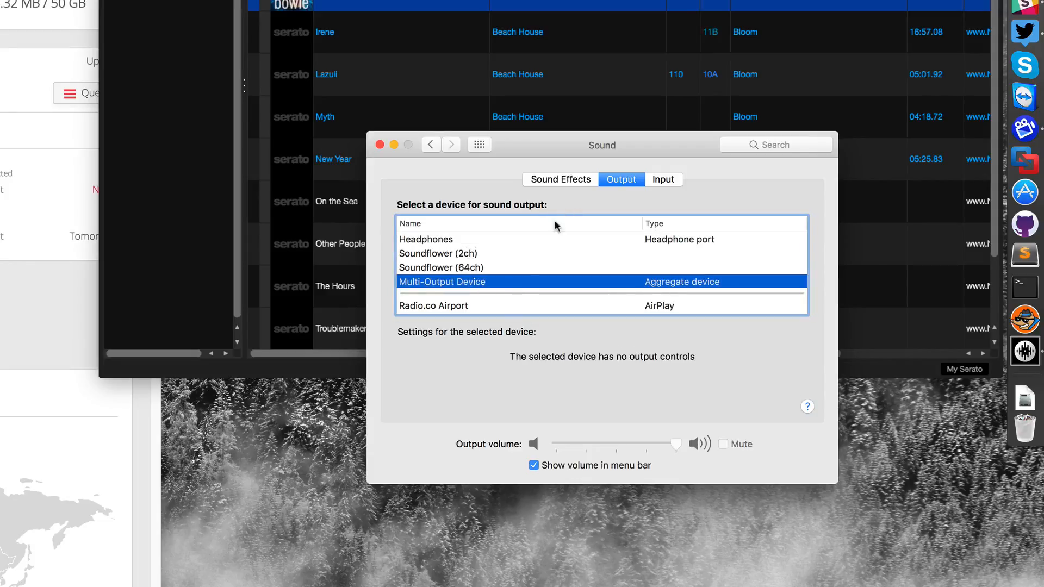
pyautogui.click(663, 179)
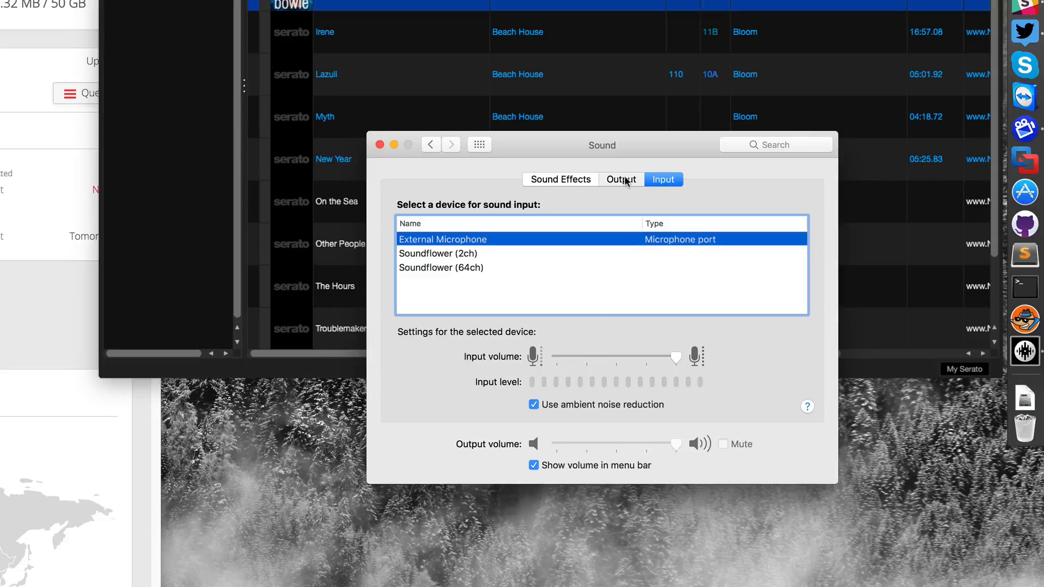
pyautogui.click(621, 179)
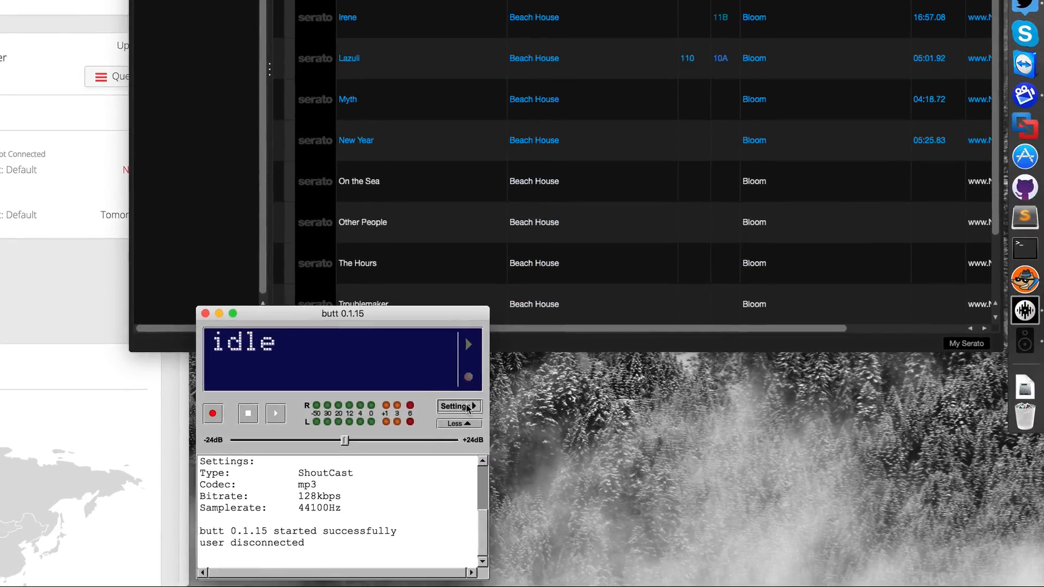
# Show butt's server settings and start streaming to blue.radio.co
pyautogui.click(458, 406)
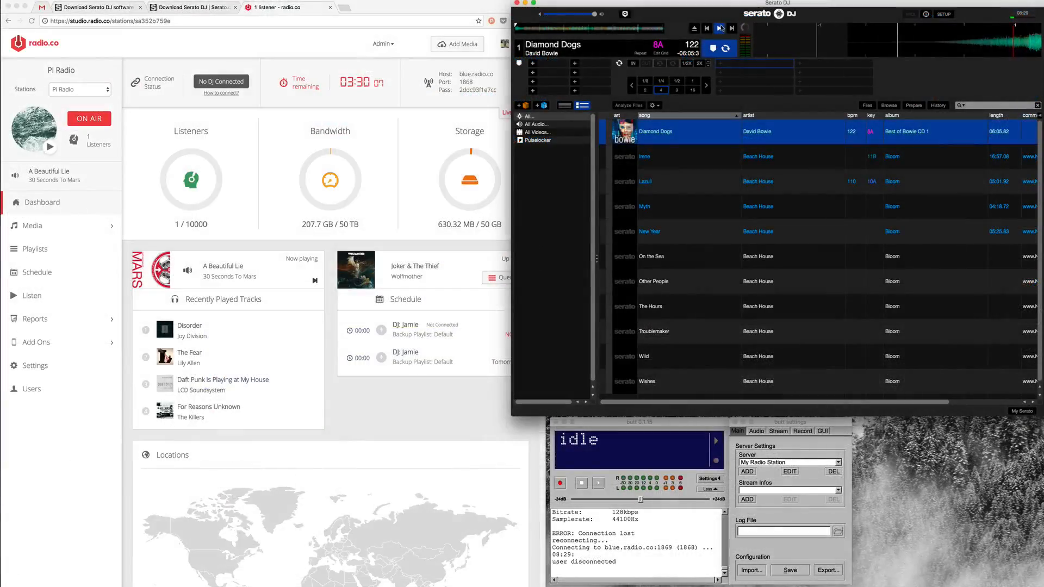
pyautogui.click(718, 28)
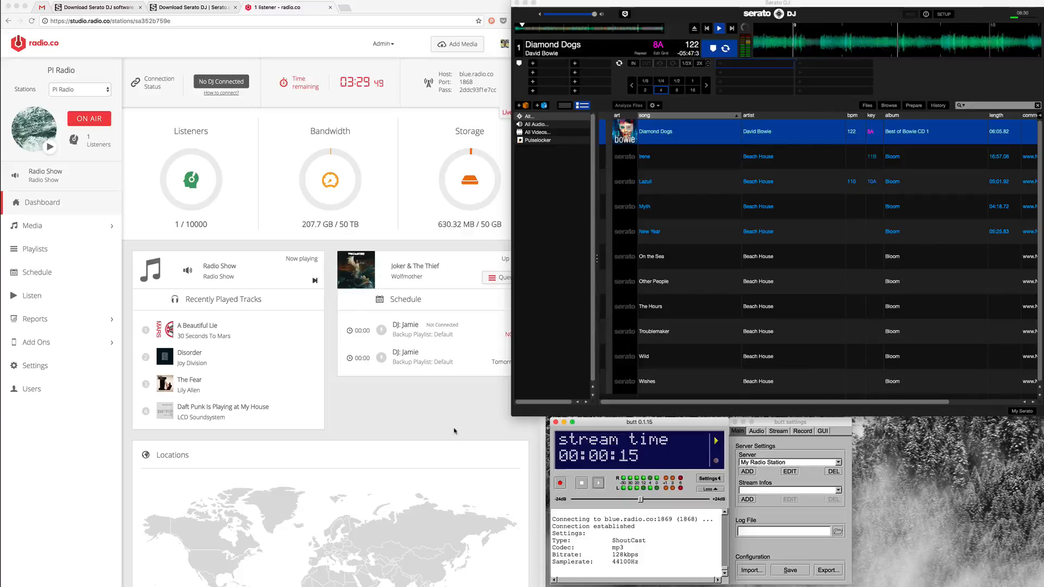
pyautogui.moveTo(247, 204)
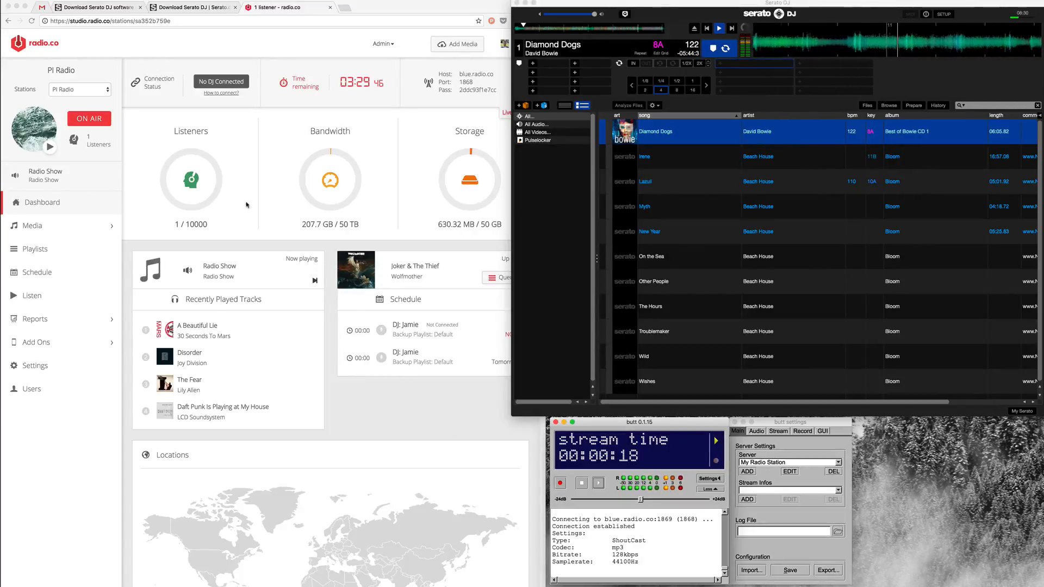